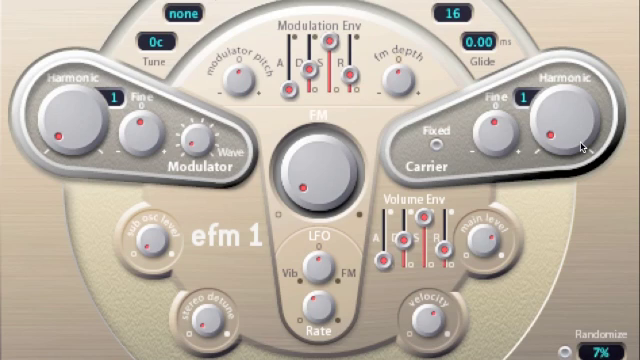
{"action": "mouse_move", "coordinate": [490, 240]}
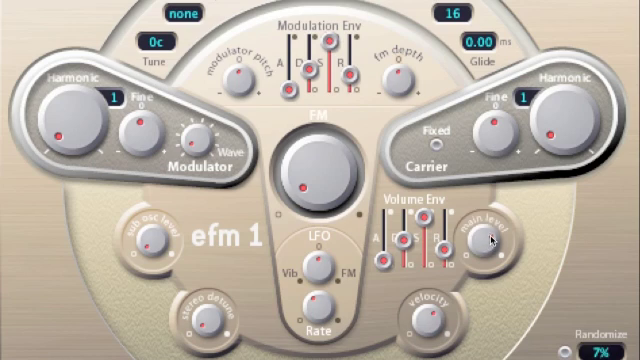
{"action": "mouse_move", "coordinate": [400, 248]}
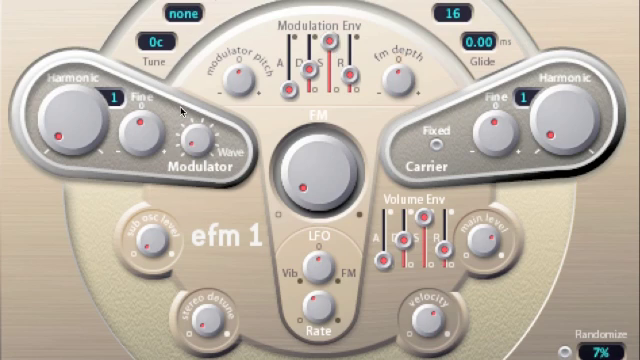
{"action": "mouse_move", "coordinate": [362, 132]}
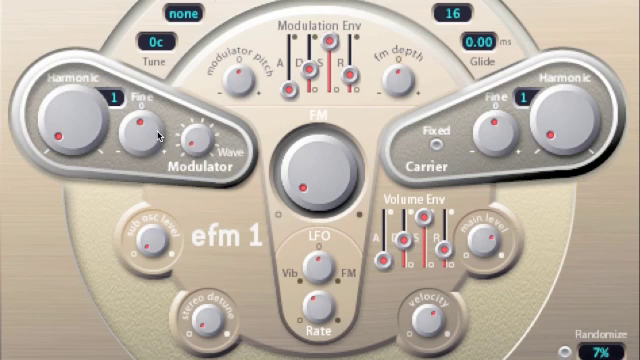
{"action": "mouse_move", "coordinate": [456, 148]}
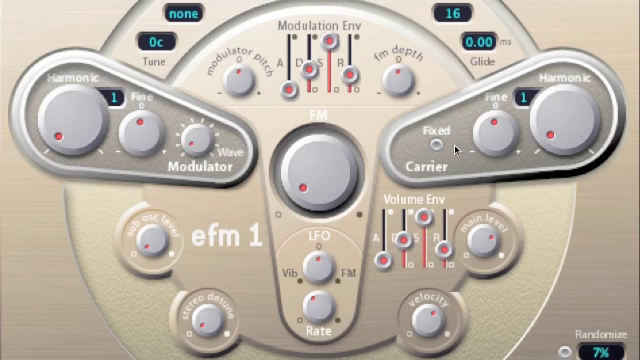
{"action": "mouse_move", "coordinate": [552, 124]}
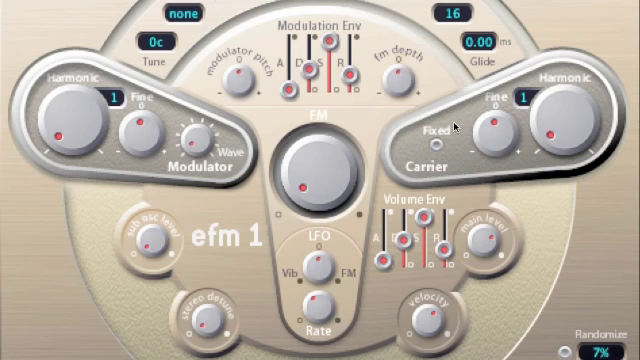
{"action": "mouse_move", "coordinate": [302, 190]}
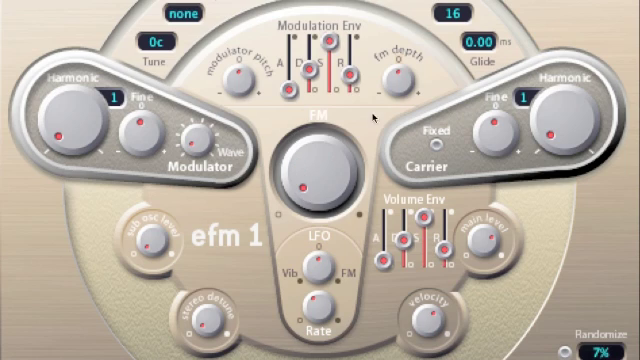
{"action": "mouse_move", "coordinate": [132, 146]}
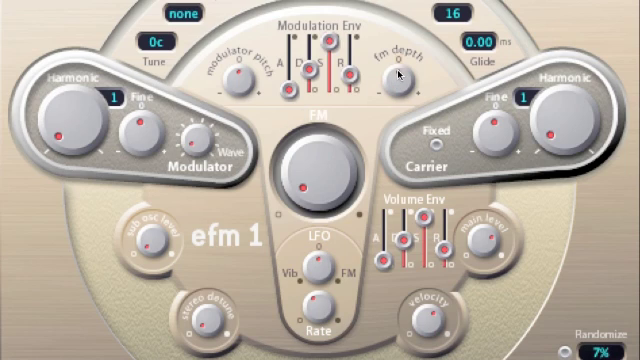
{"action": "mouse_move", "coordinate": [444, 156]}
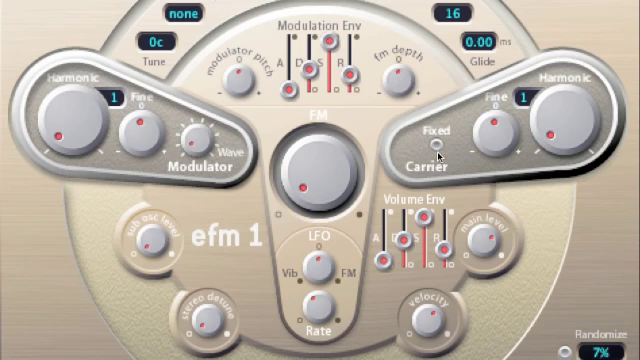
{"action": "mouse_move", "coordinate": [438, 156]}
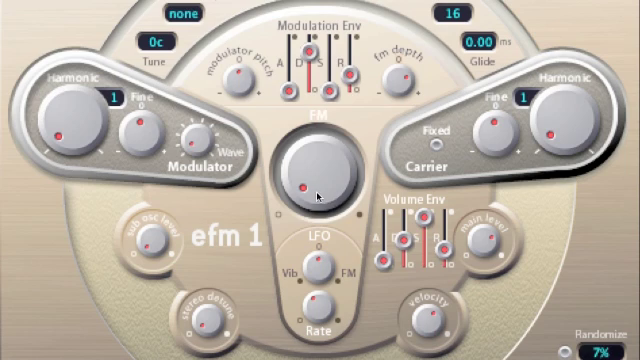
{"action": "mouse_move", "coordinate": [408, 78]}
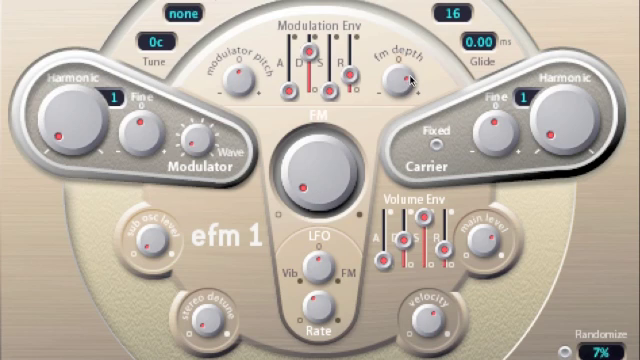
{"action": "mouse_move", "coordinate": [410, 78]}
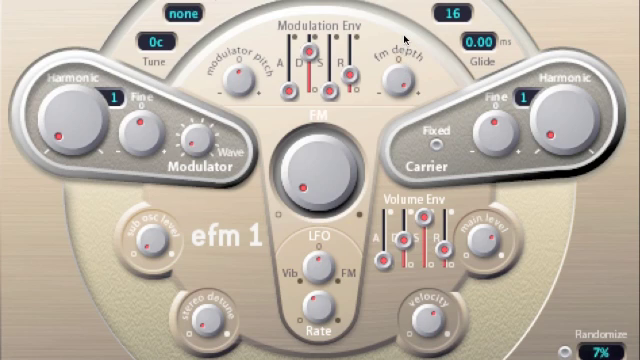
{"action": "mouse_move", "coordinate": [400, 70]}
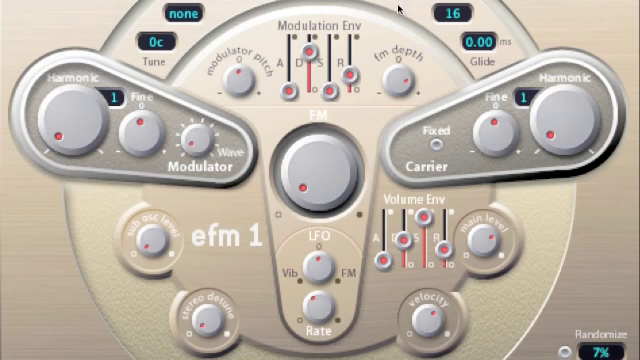
{"action": "mouse_move", "coordinate": [388, 12]}
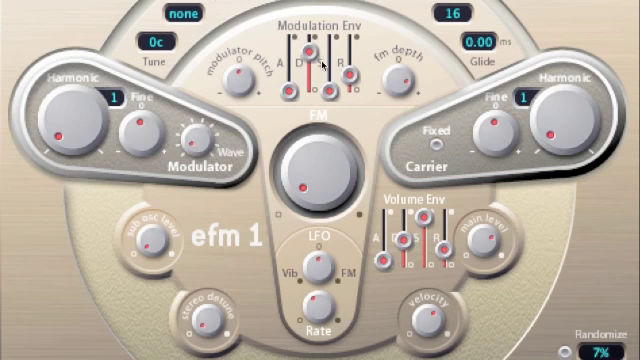
{"action": "mouse_move", "coordinate": [312, 48]}
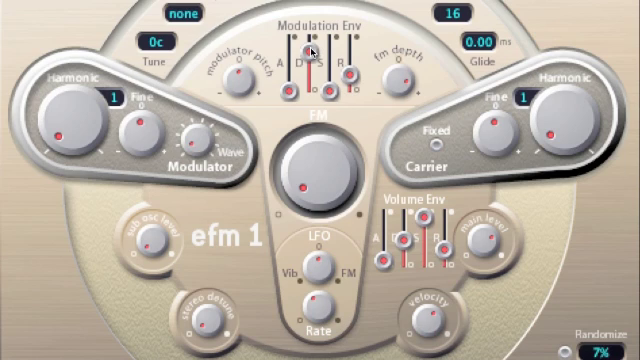
{"action": "mouse_move", "coordinate": [436, 248]}
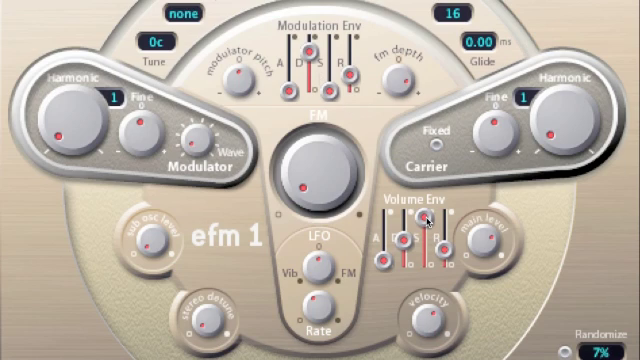
{"action": "mouse_move", "coordinate": [428, 218]}
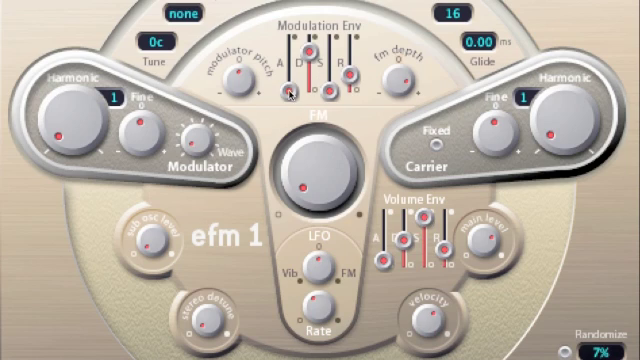
{"action": "mouse_move", "coordinate": [310, 44]}
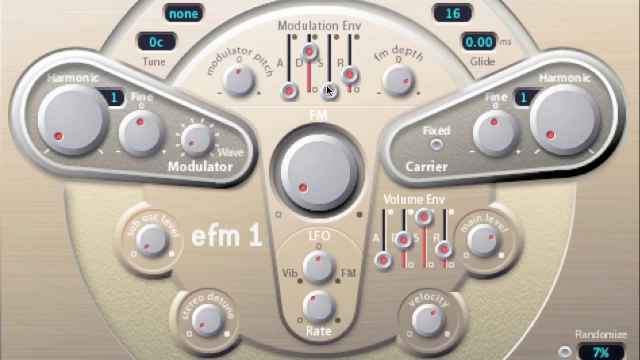
{"action": "mouse_move", "coordinate": [378, 88]}
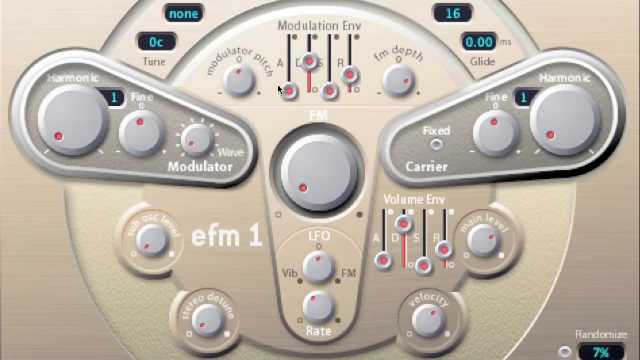
{"action": "mouse_move", "coordinate": [316, 56]}
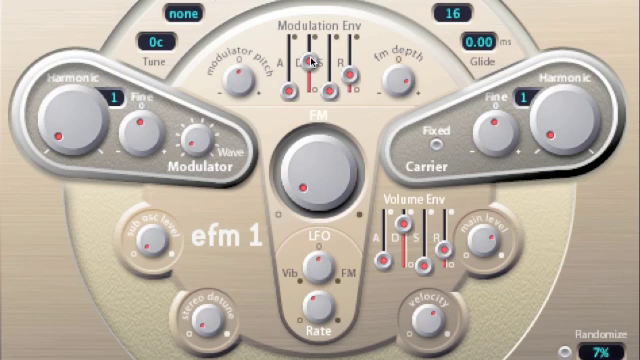
{"action": "mouse_move", "coordinate": [308, 62]}
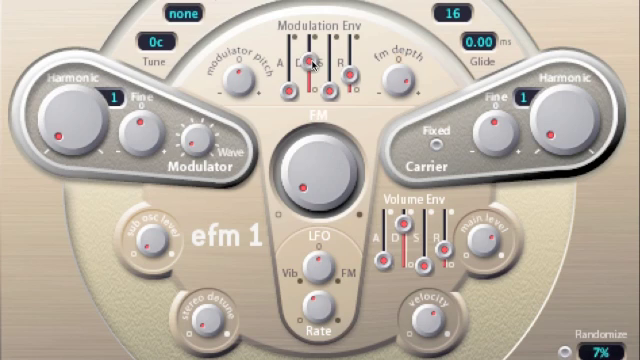
{"action": "mouse_move", "coordinate": [400, 80]}
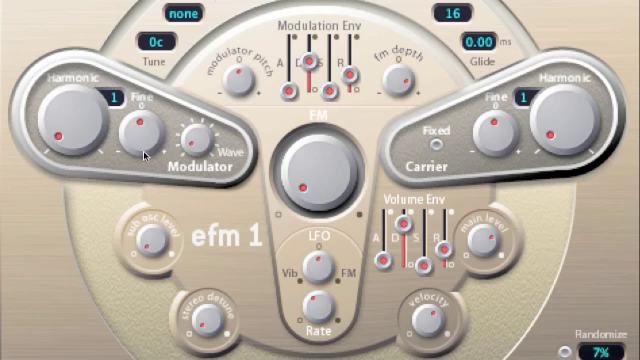
{"action": "mouse_move", "coordinate": [448, 138]}
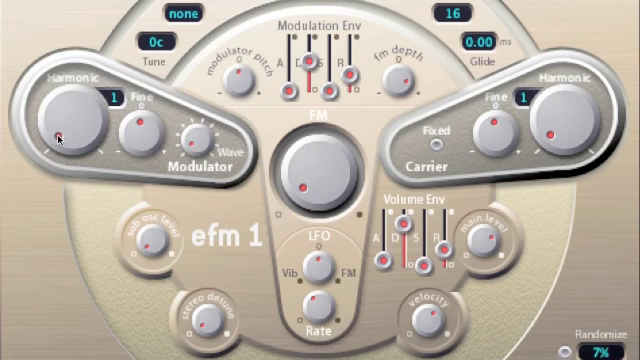
{"action": "mouse_move", "coordinate": [376, 64]}
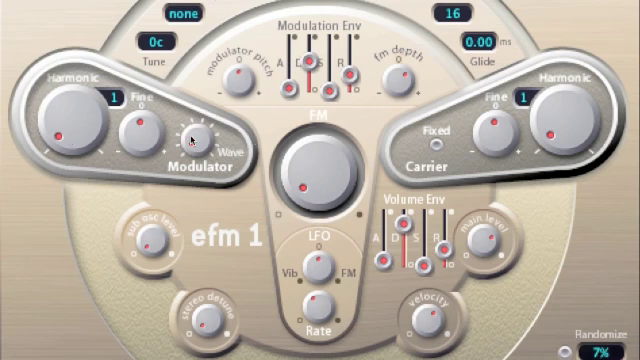
{"action": "mouse_move", "coordinate": [64, 136]}
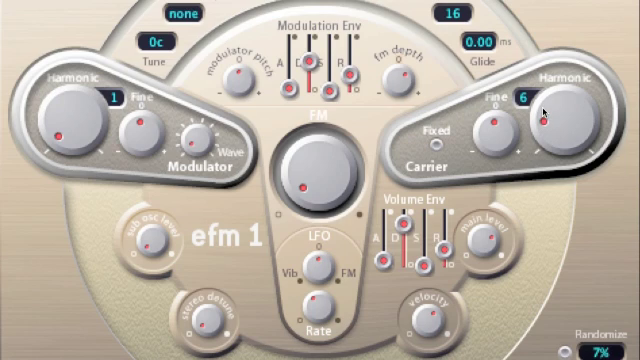
Step: Lower the carrier harmonic from 6 to 3, leaving the modulator harmonic at 1
{"action": "left_click_drag", "start_coordinate": [548, 96], "coordinate": [548, 120]}
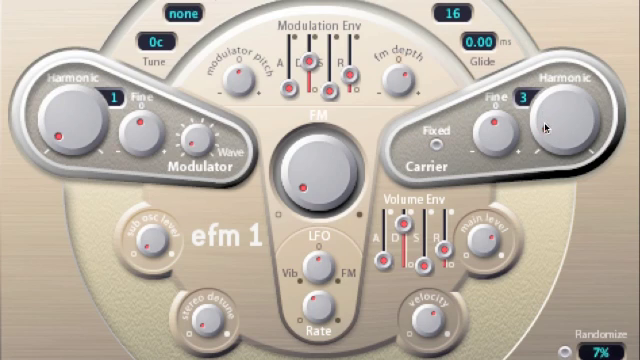